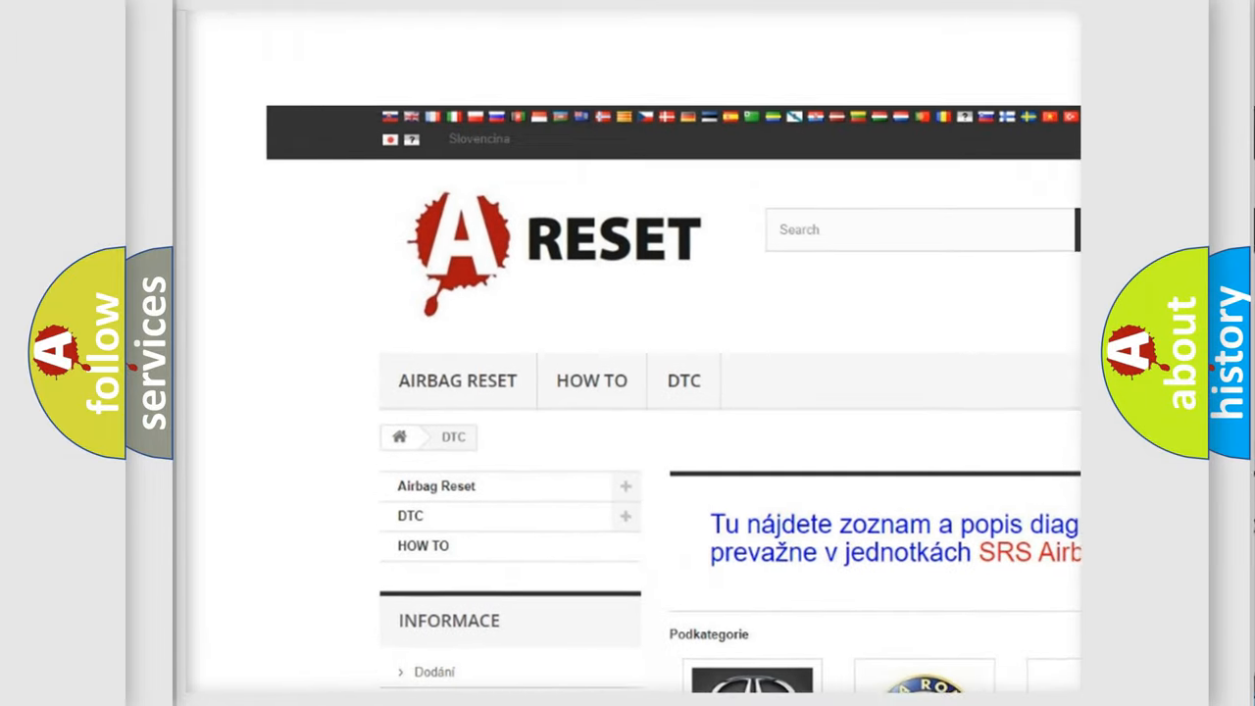
Step: Open the JEEP DTC page and browse its grid of Jeep diagnostic code subcategories
scroll(down, 3)
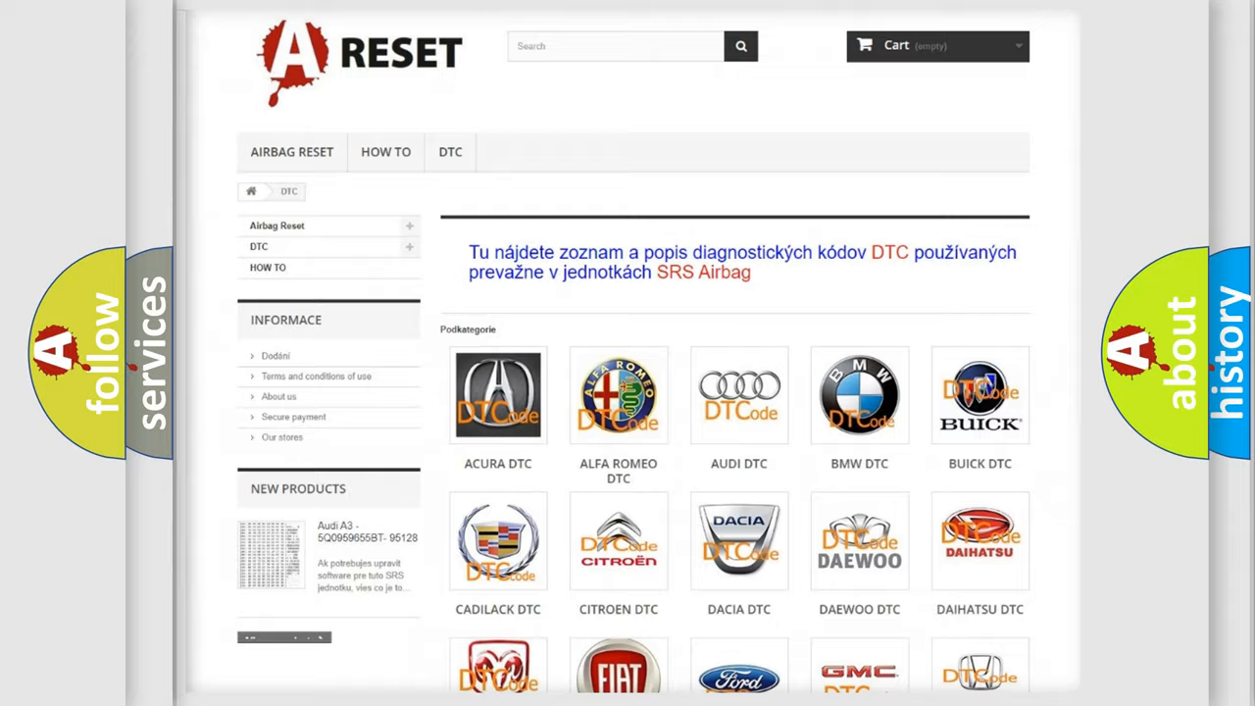
scroll(down, 3)
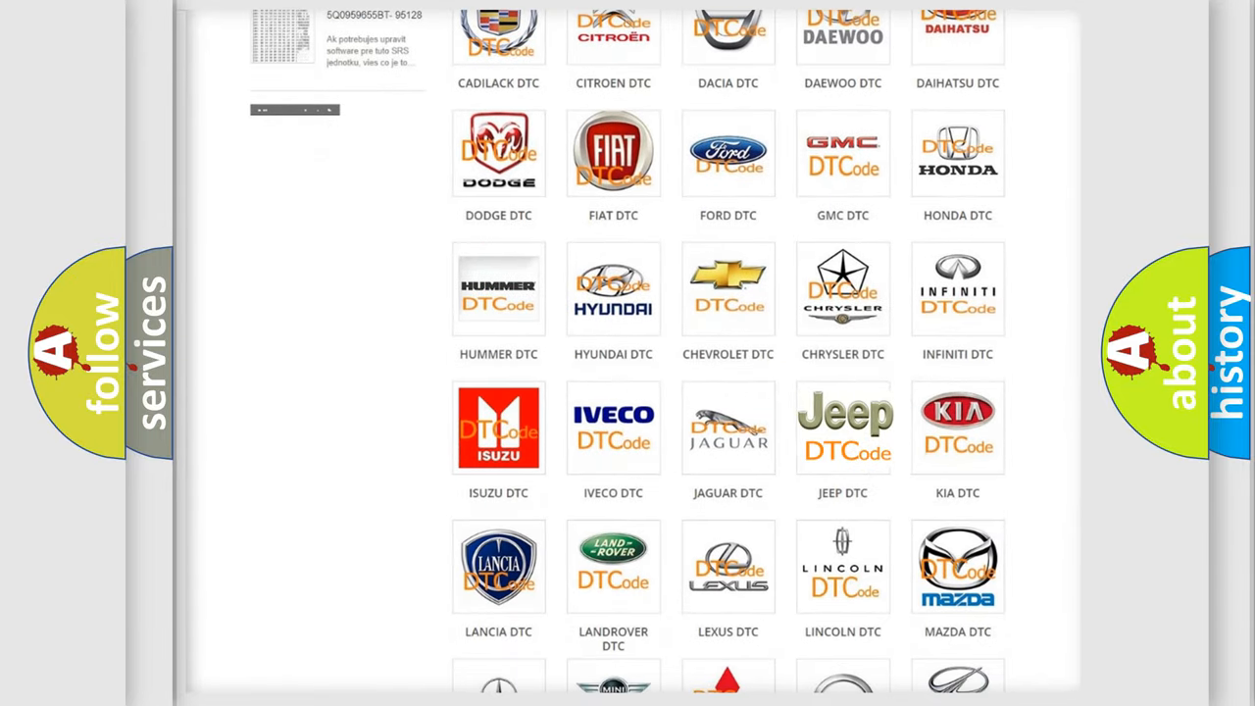
click(844, 428)
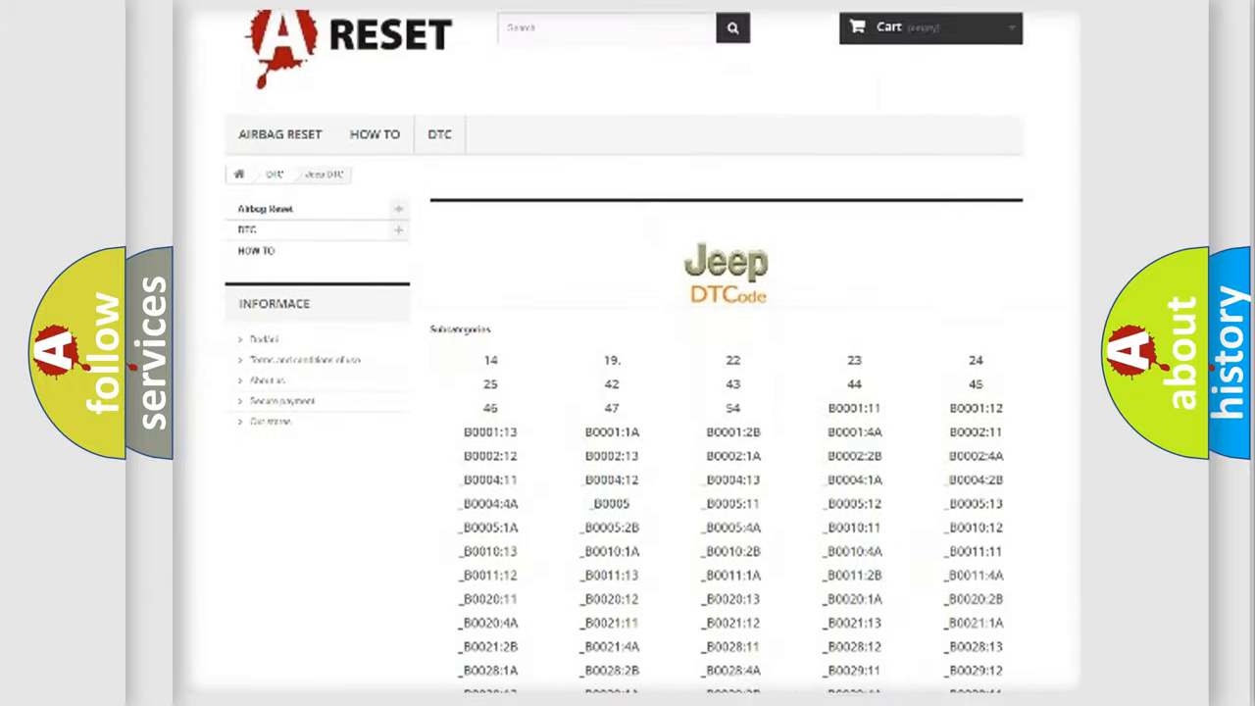
scroll(down, 3)
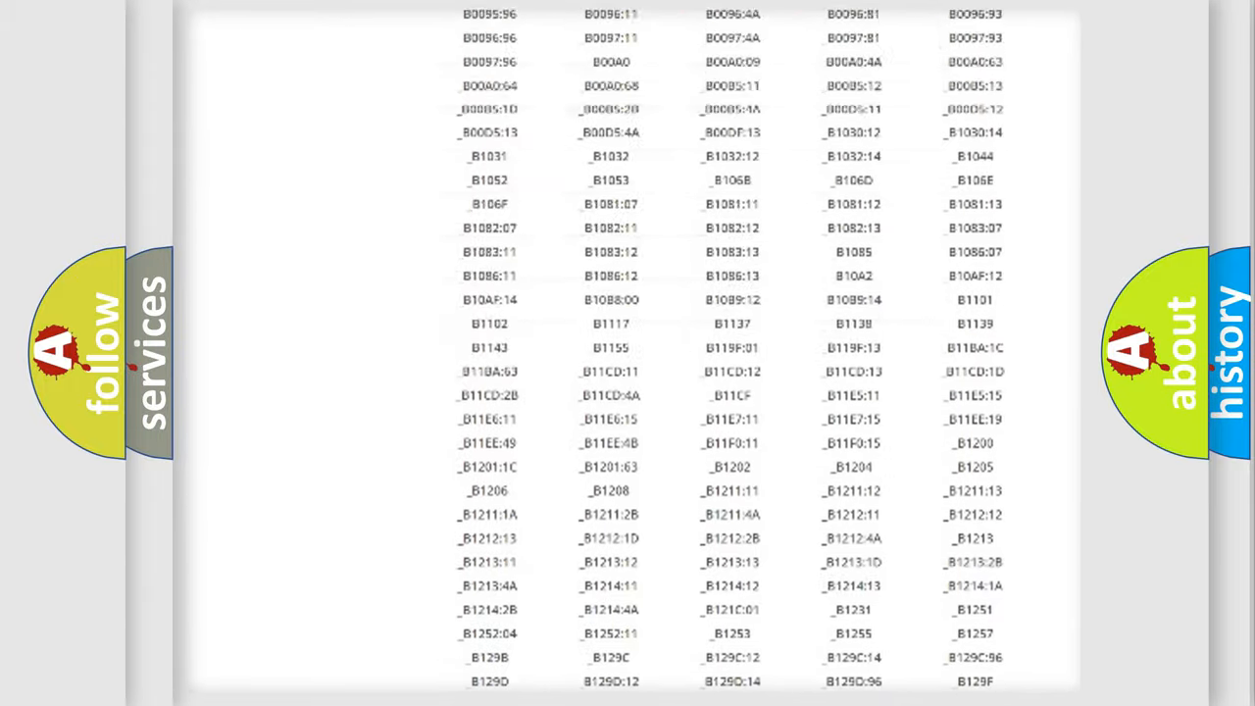
scroll(up, 3)
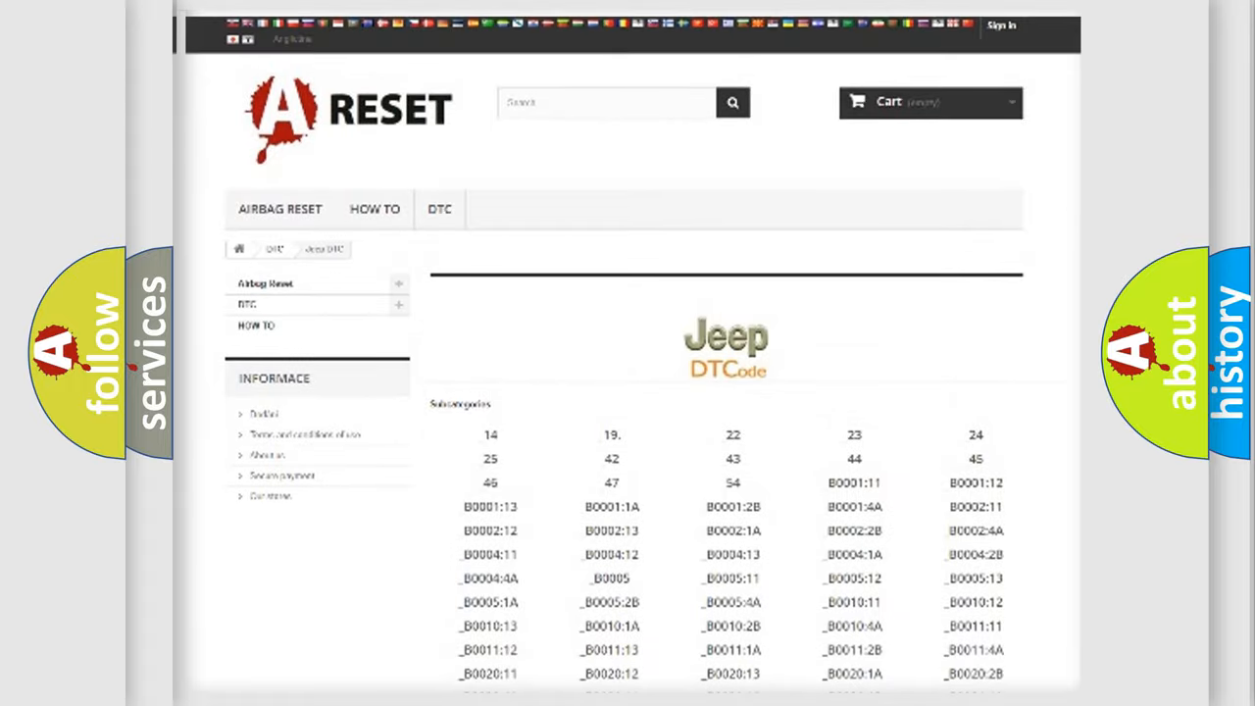